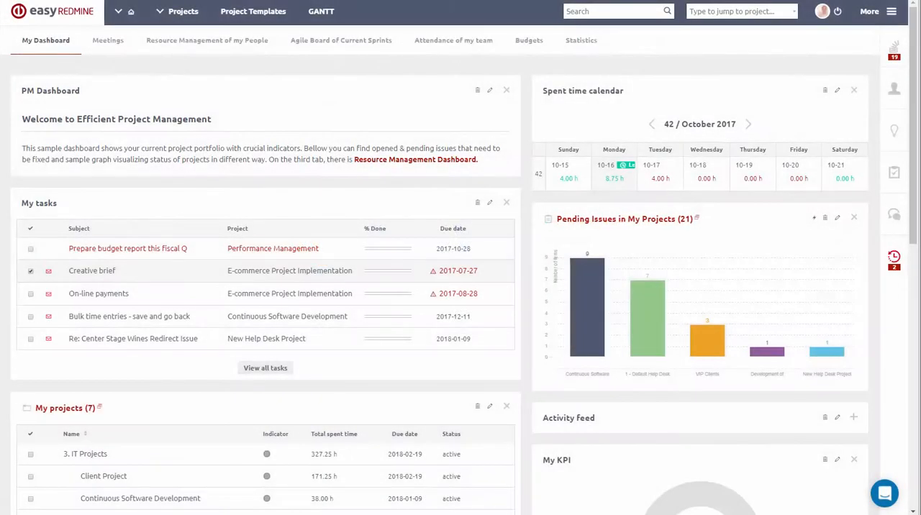
mouse_move(316, 406)
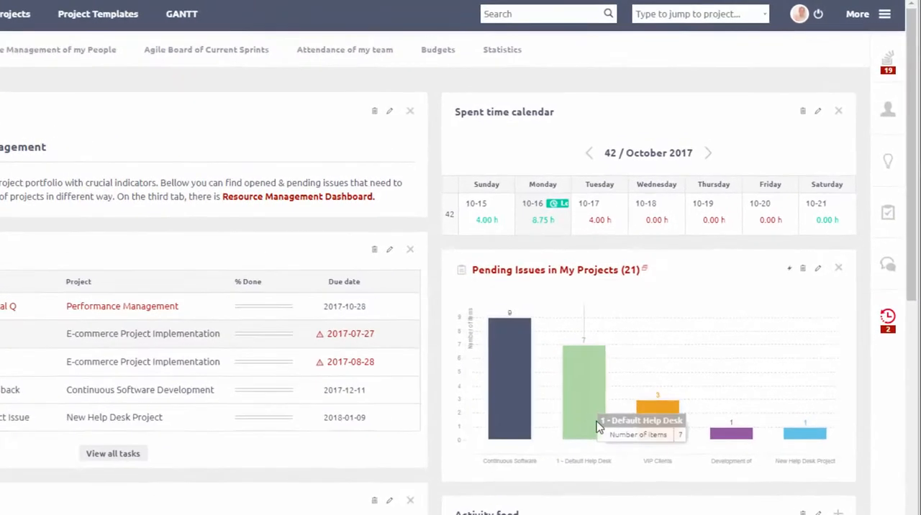
mouse_move(501, 128)
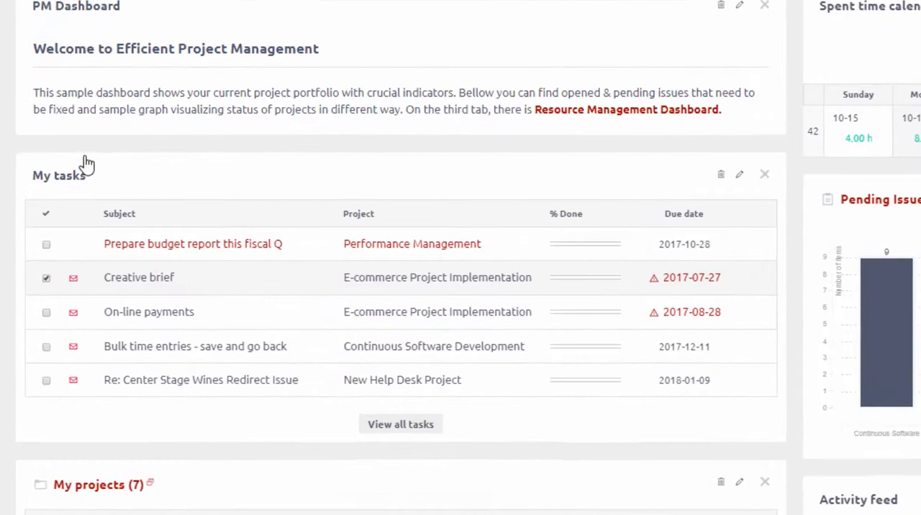
mouse_move(401, 423)
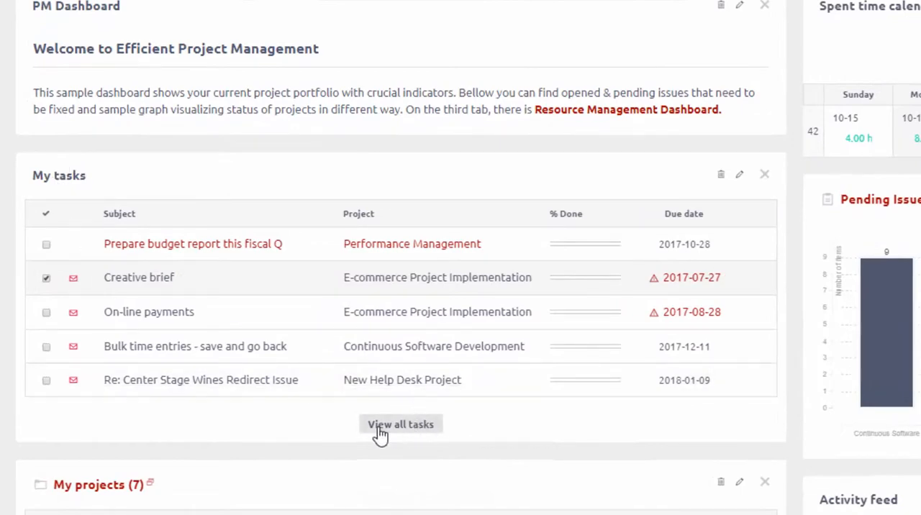
- Show all my tasks and bring up the stopwatch sidebar of running timers
left_click(400, 423)
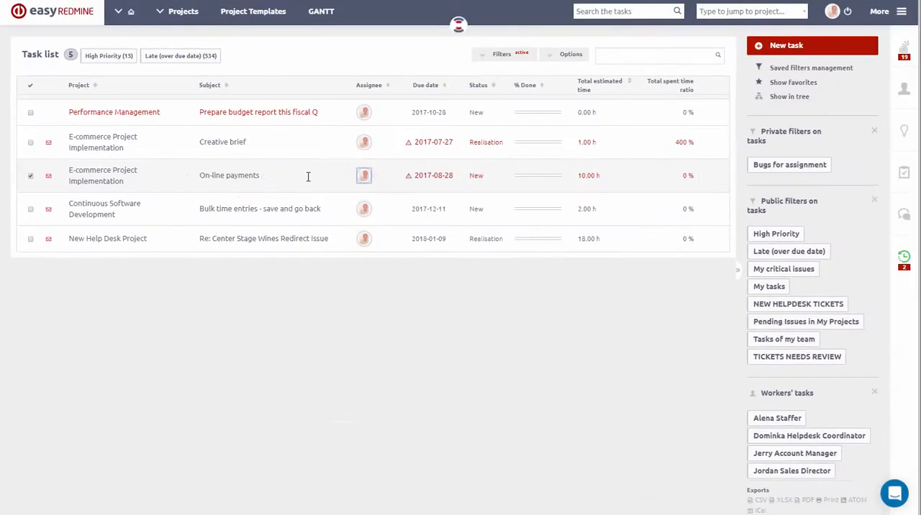
right_click(308, 176)
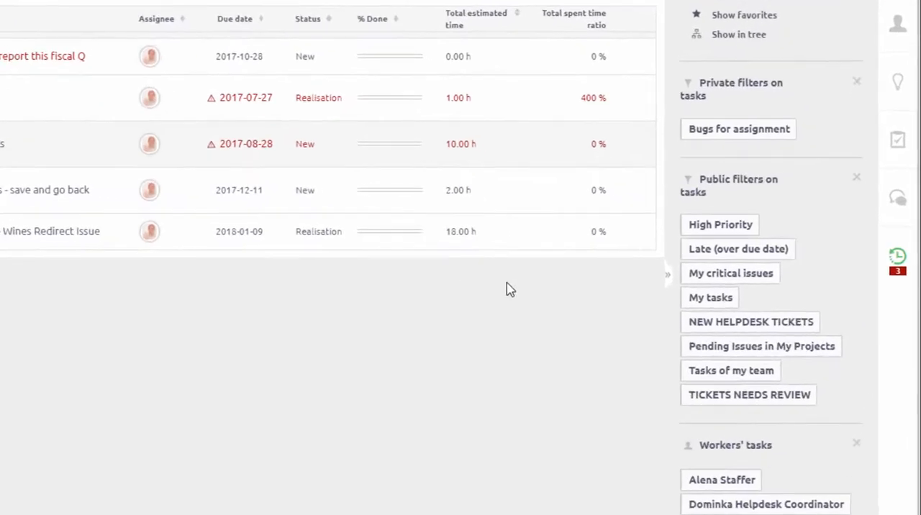
mouse_move(564, 283)
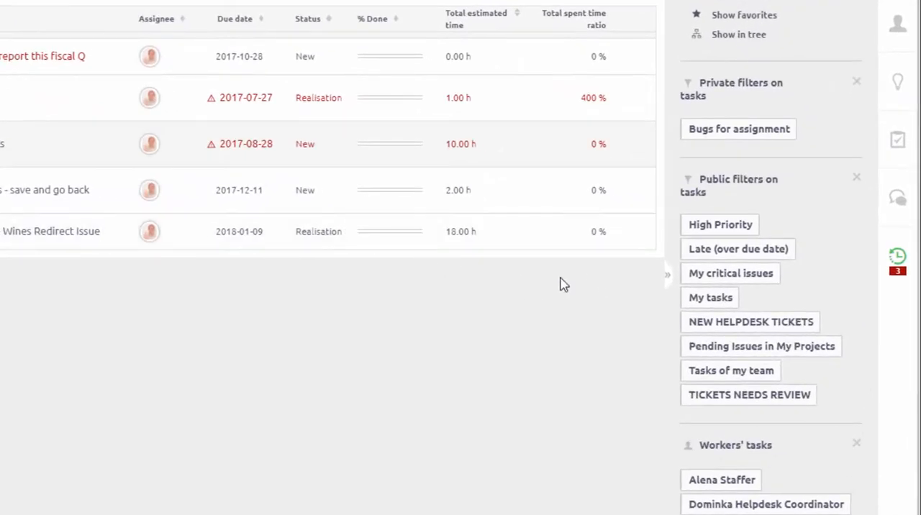
mouse_move(873, 311)
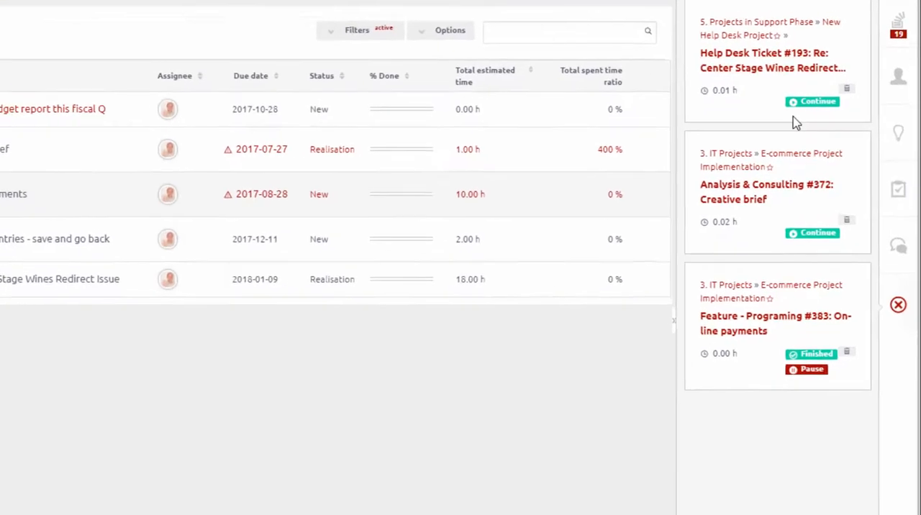
- Finish the stopwatch on Feature #383 On-line payments
scroll("down", 3)
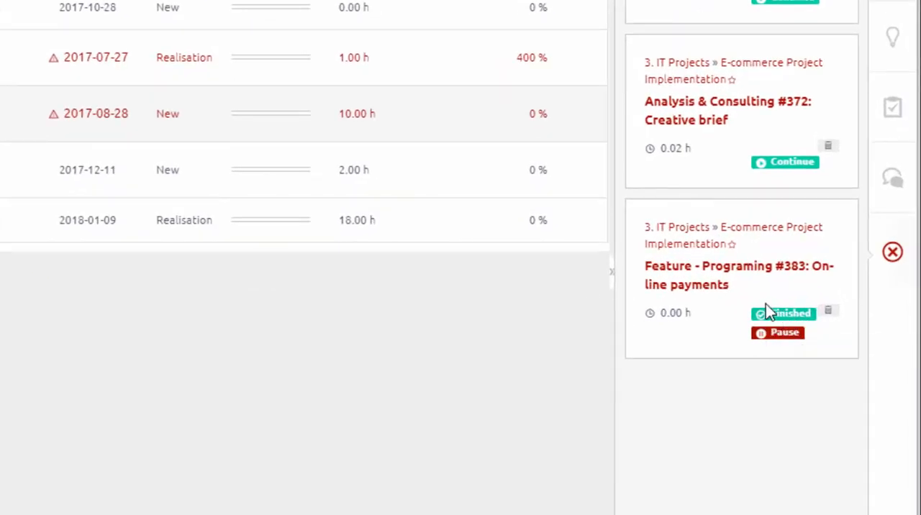
left_click(785, 313)
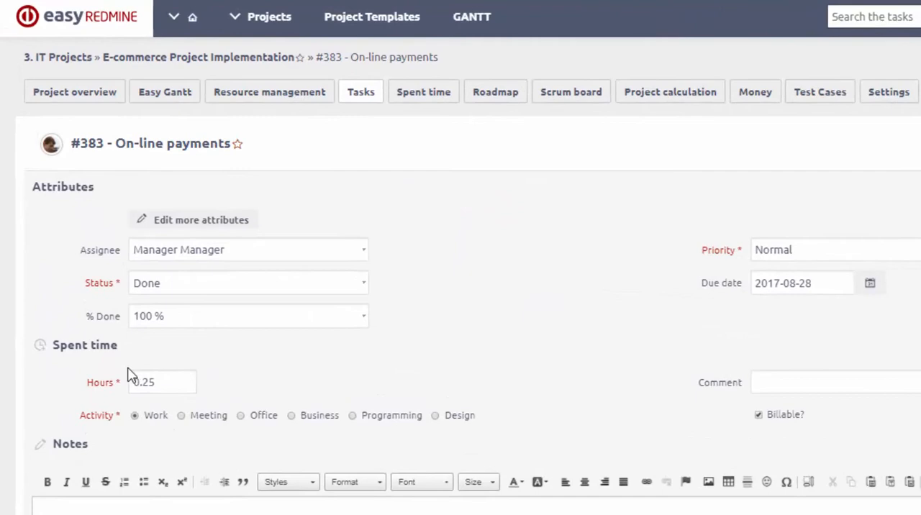
mouse_move(107, 309)
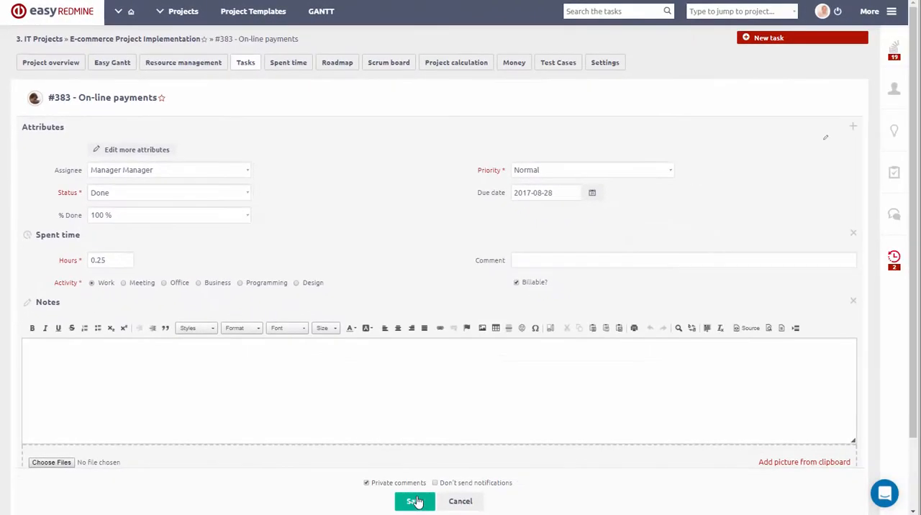
- Save the #383 update as Done, 100% done, with 0.25 hours logged
left_click(414, 501)
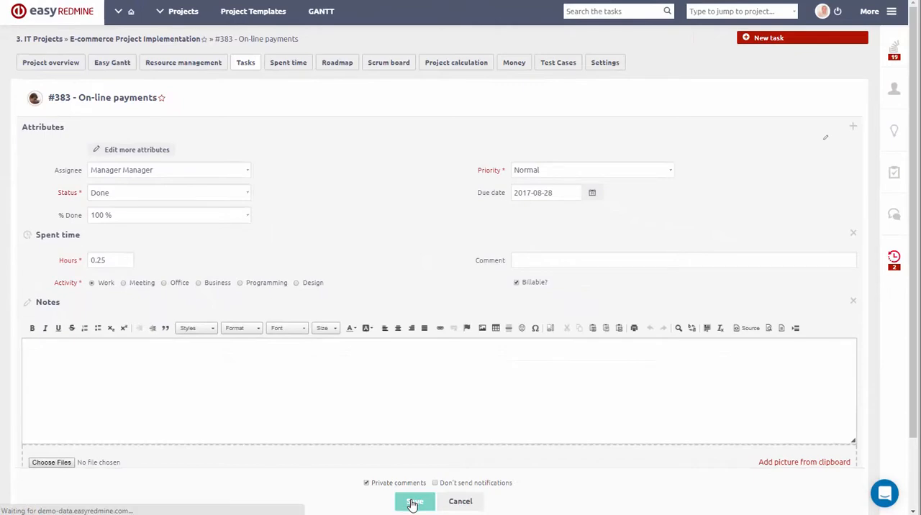
left_click(415, 501)
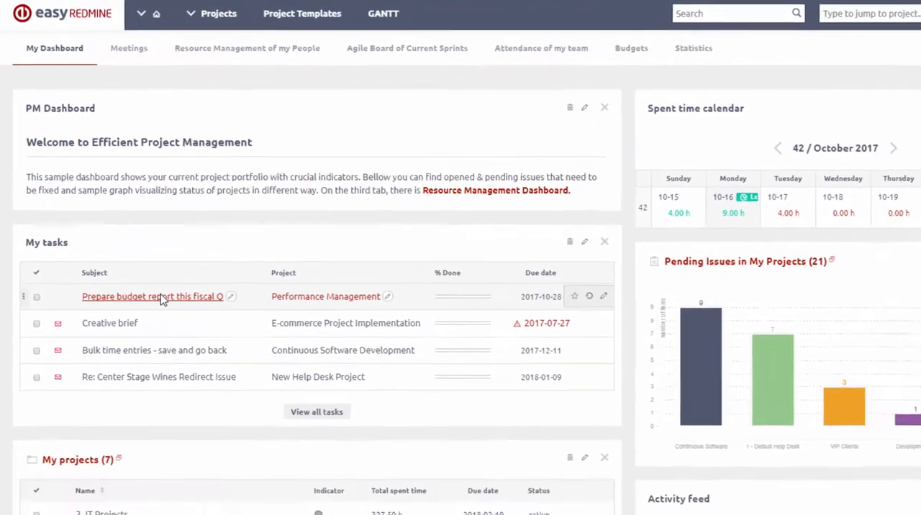
- Log 1 hour on the Prepare budget report this fiscal Q task and save it
left_click(153, 296)
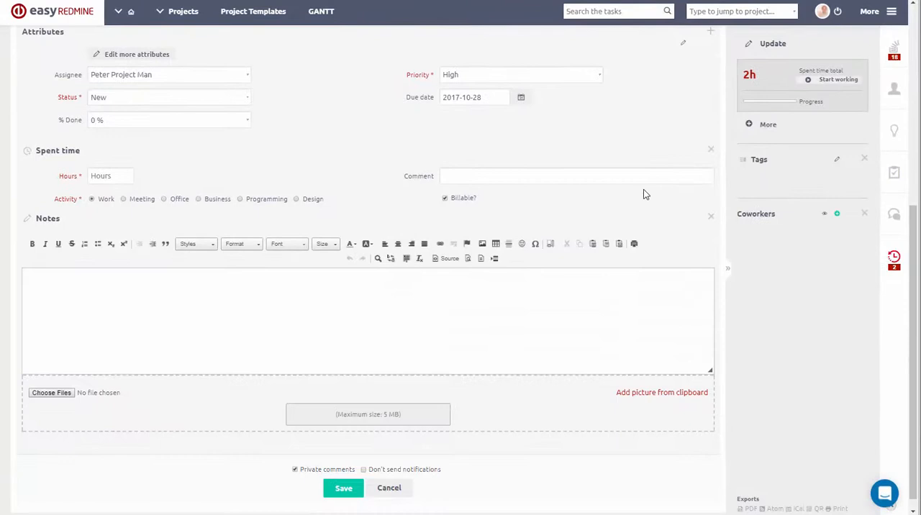
left_click(109, 176)
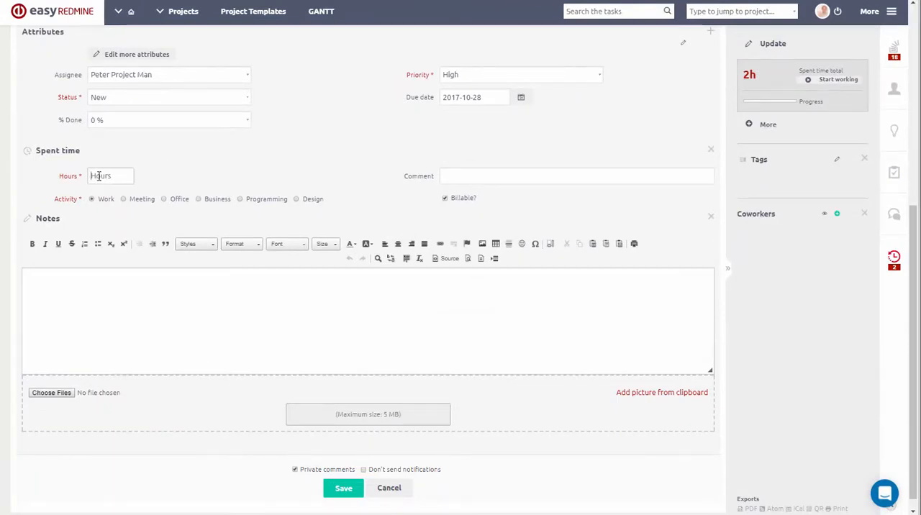
type("1")
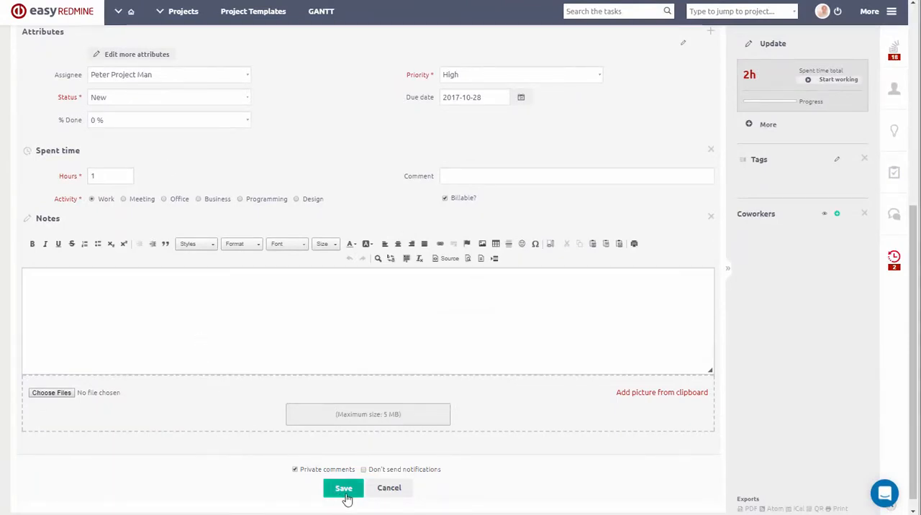
left_click(342, 488)
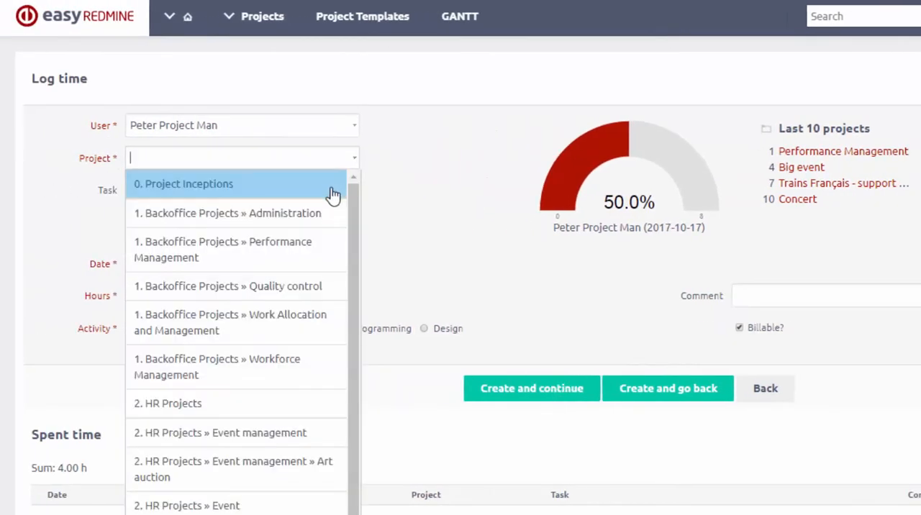
- Create a 2-hour entry on Event management task #1659 Accommodation and stay on the form
left_click(218, 432)
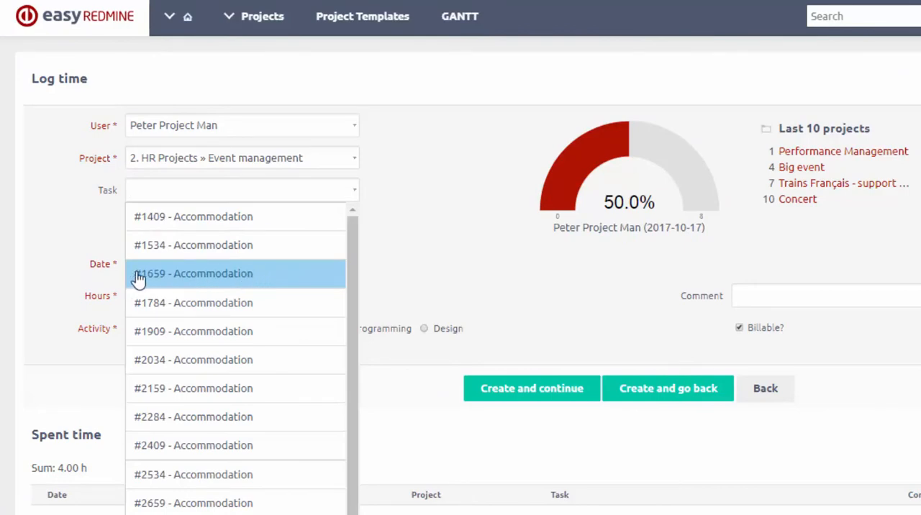
left_click(193, 273)
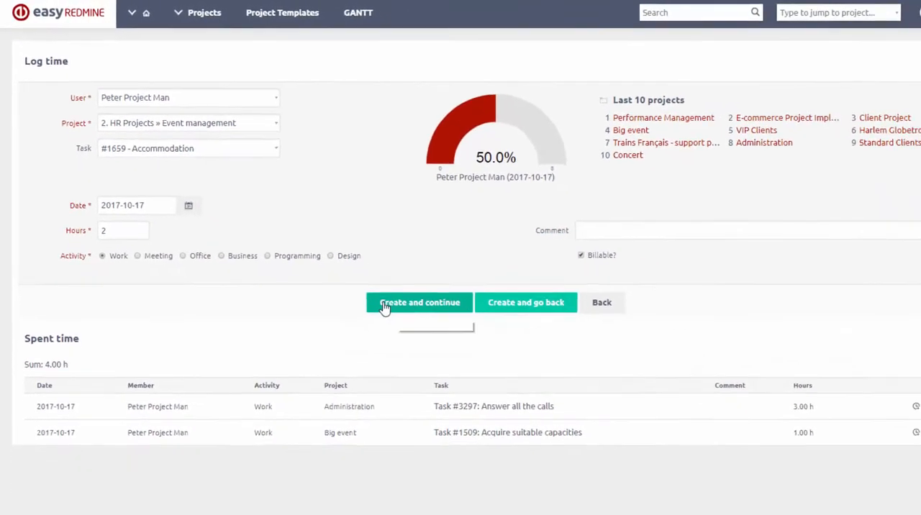
left_click(419, 302)
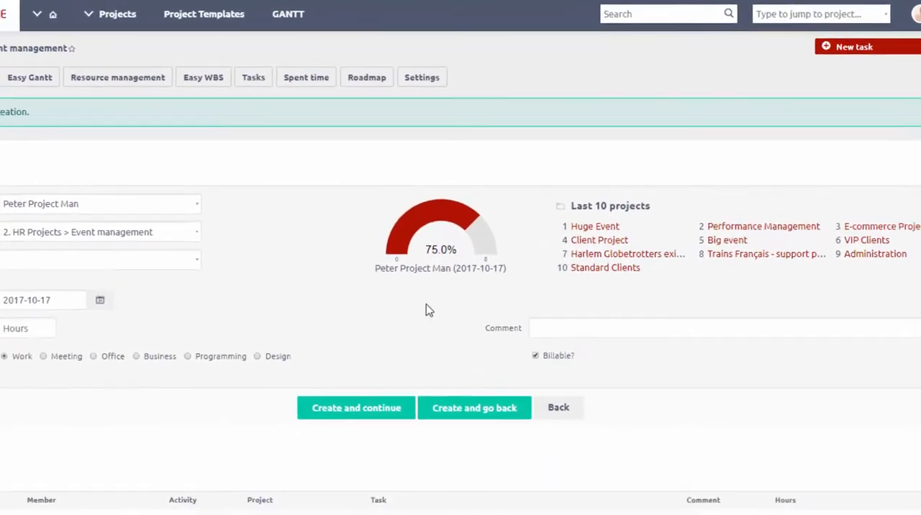
- Go to the Projects menu and its spent time records
left_click(357, 408)
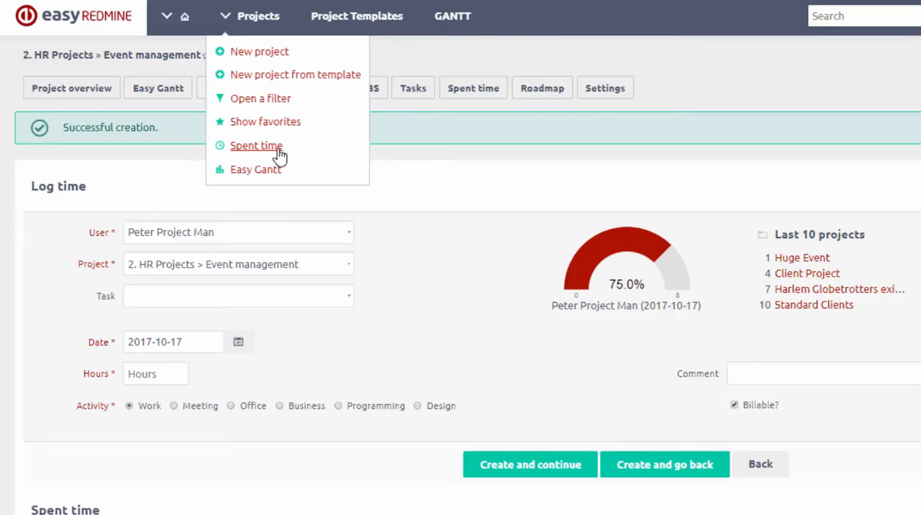
left_click(256, 145)
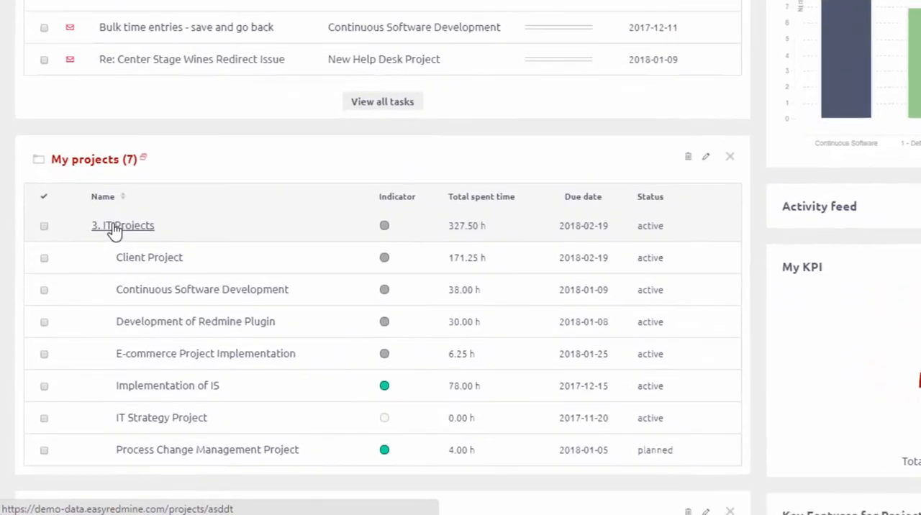
- View 3. IT Projects spent time with filters, then its Money budget of planned versus real figures
left_click(123, 224)
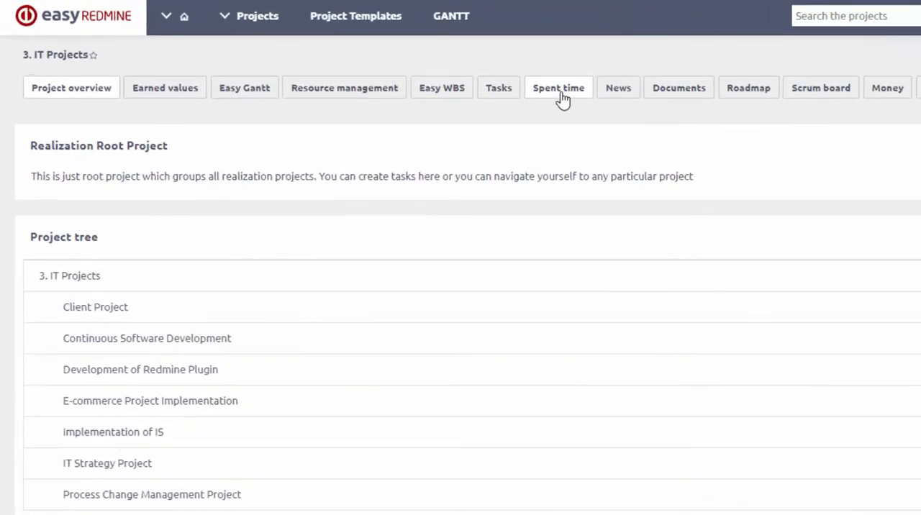
left_click(558, 86)
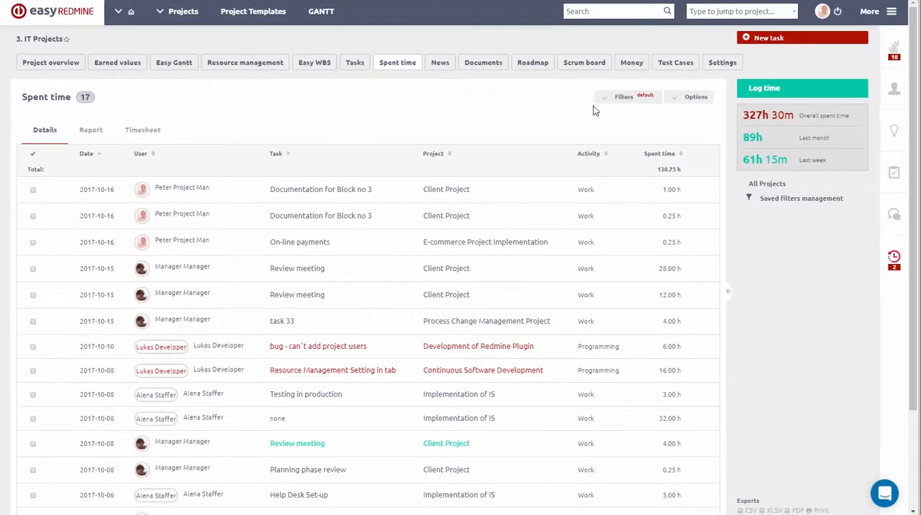
left_click(623, 97)
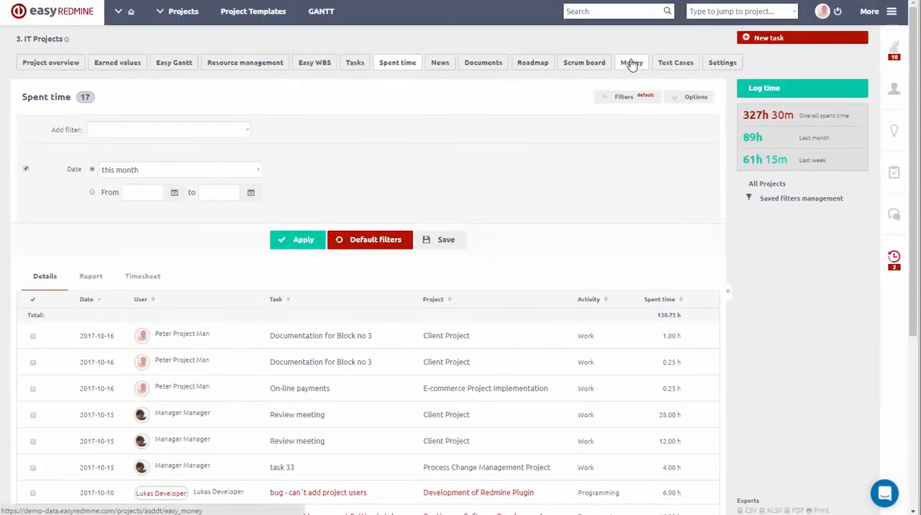
left_click(630, 62)
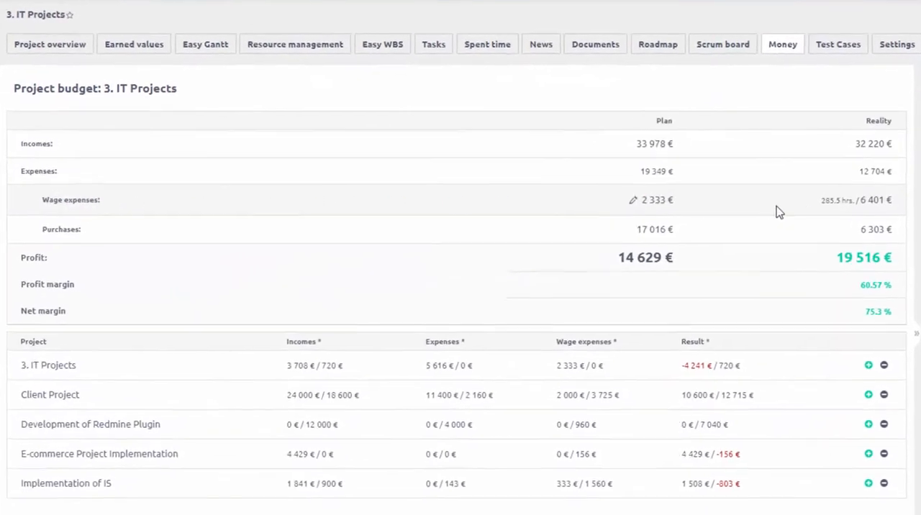